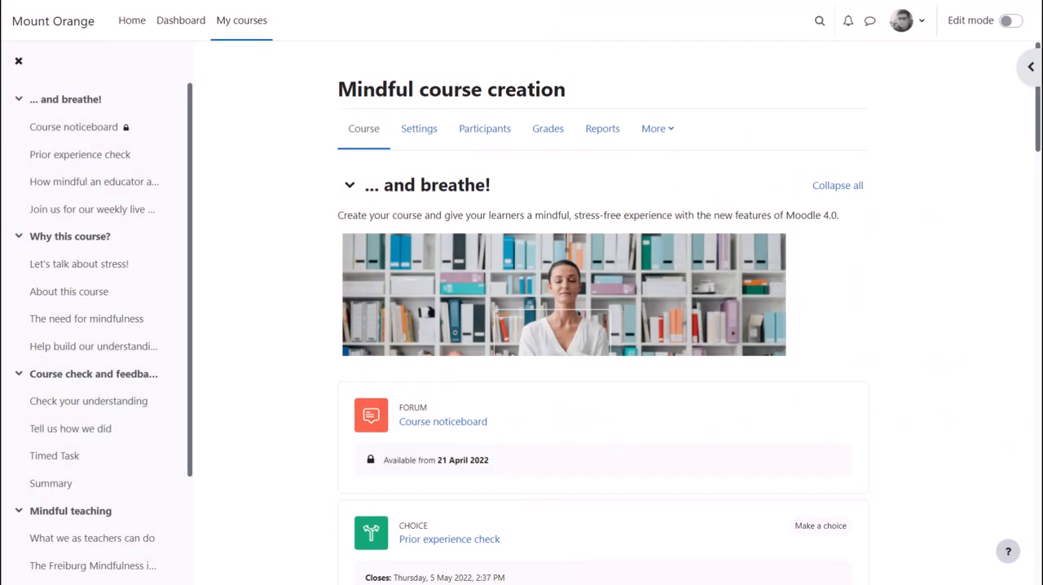
{"action": "mouse_move", "coordinate": [57, 74]}
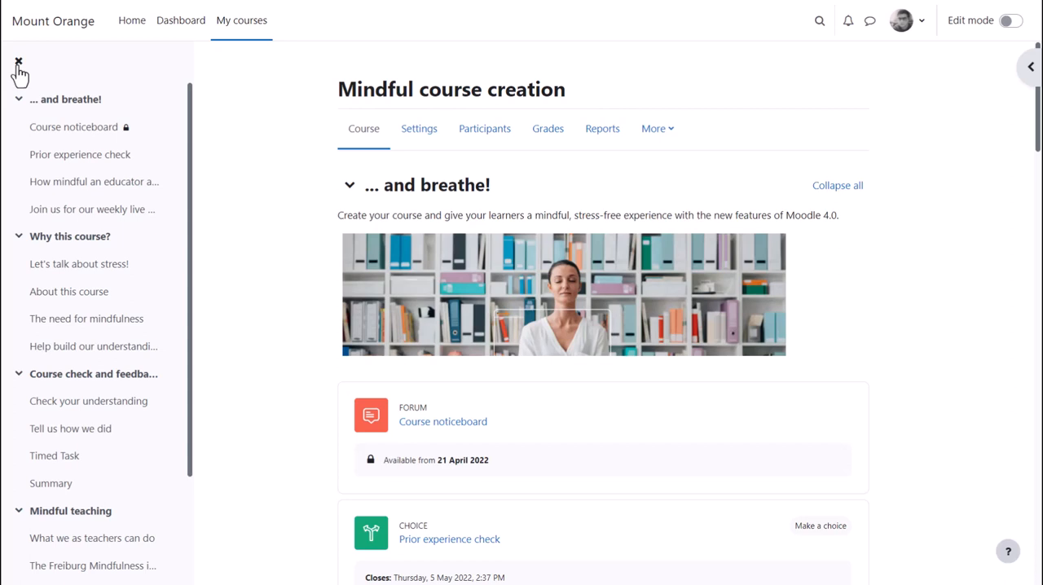
{"action": "mouse_move", "coordinate": [17, 64]}
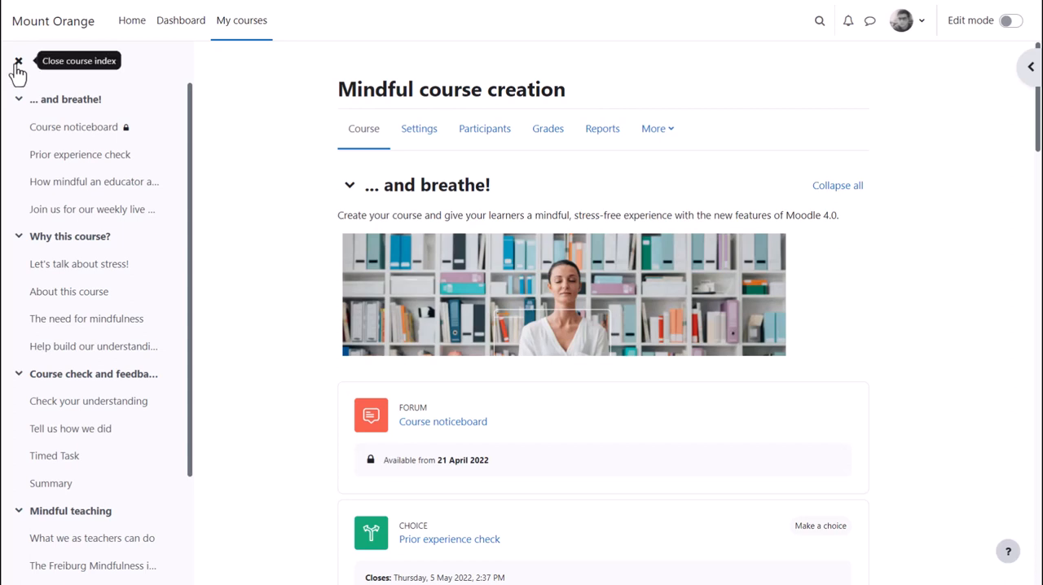
Toggle the course index and side blocks, then open course Settings and the More menu
{"action": "left_click", "coordinate": [18, 65]}
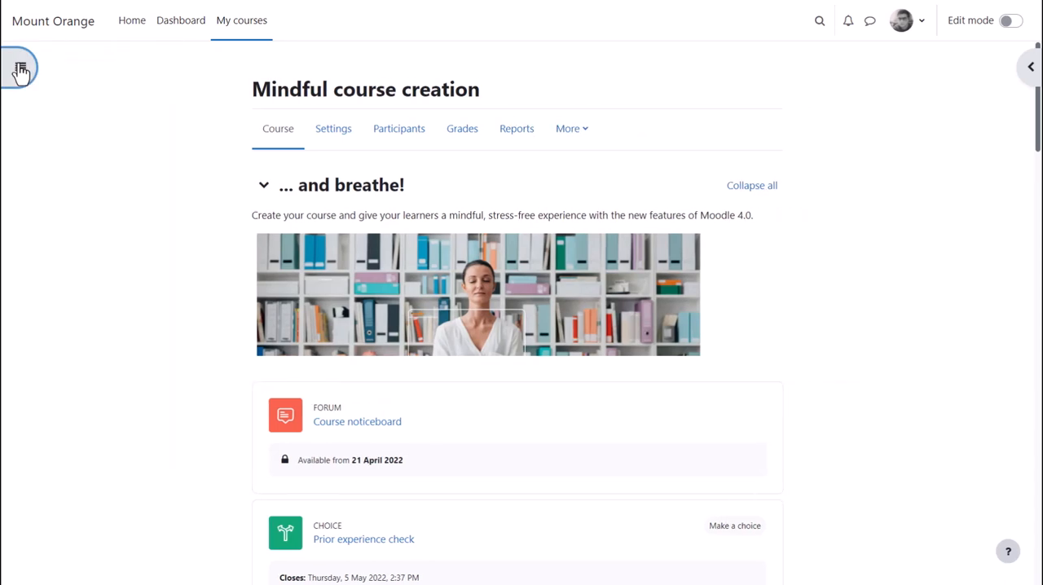
{"action": "left_click", "coordinate": [20, 66]}
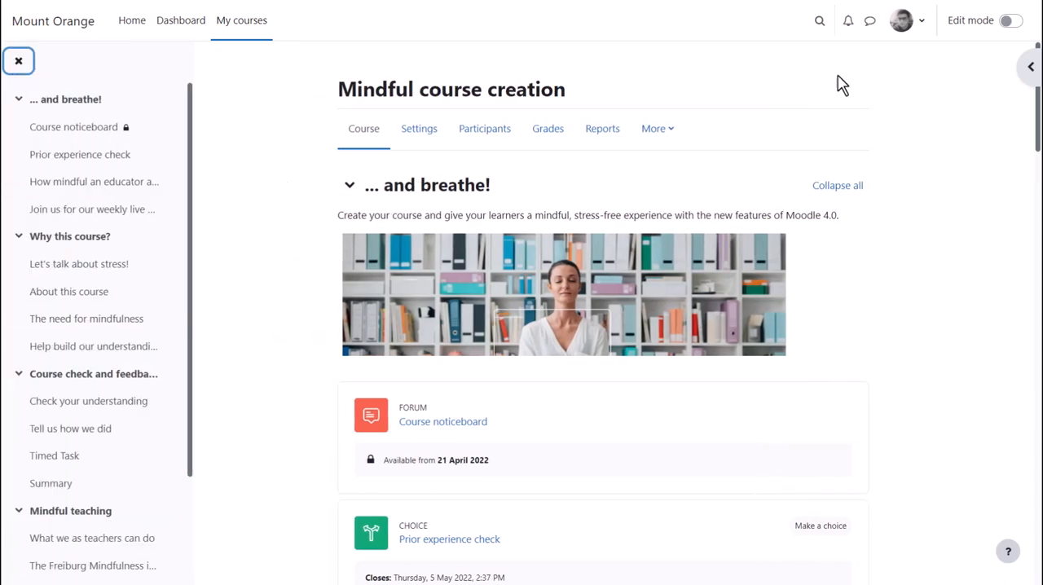
{"action": "left_click", "coordinate": [1030, 67]}
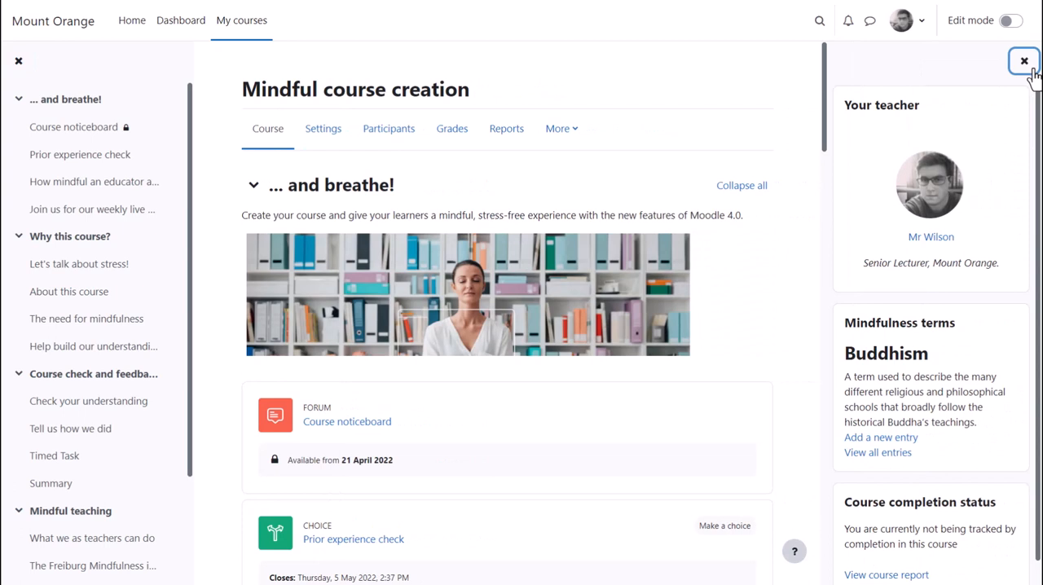
{"action": "left_click", "coordinate": [1025, 61]}
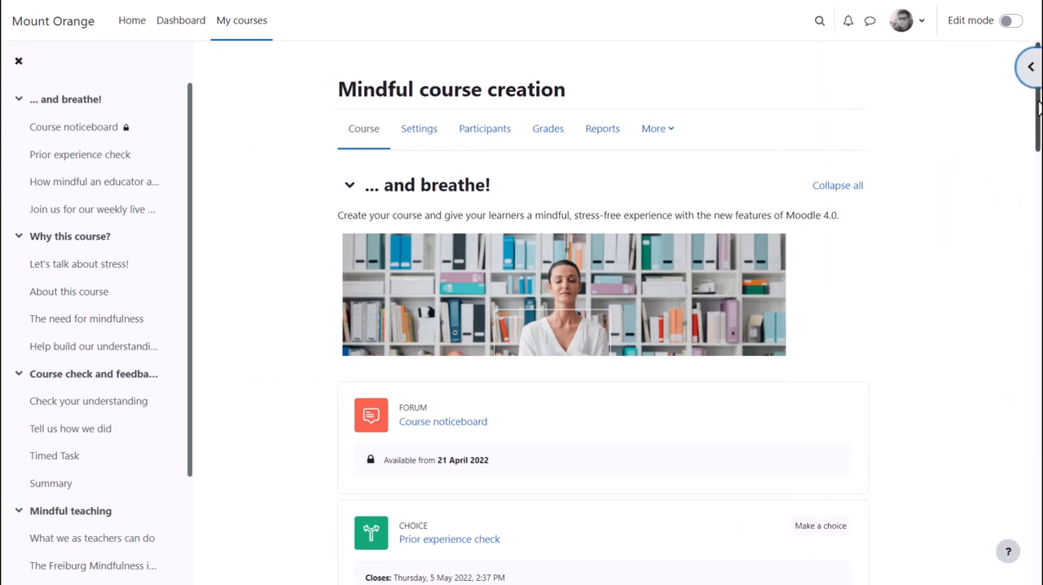
{"action": "mouse_move", "coordinate": [419, 129]}
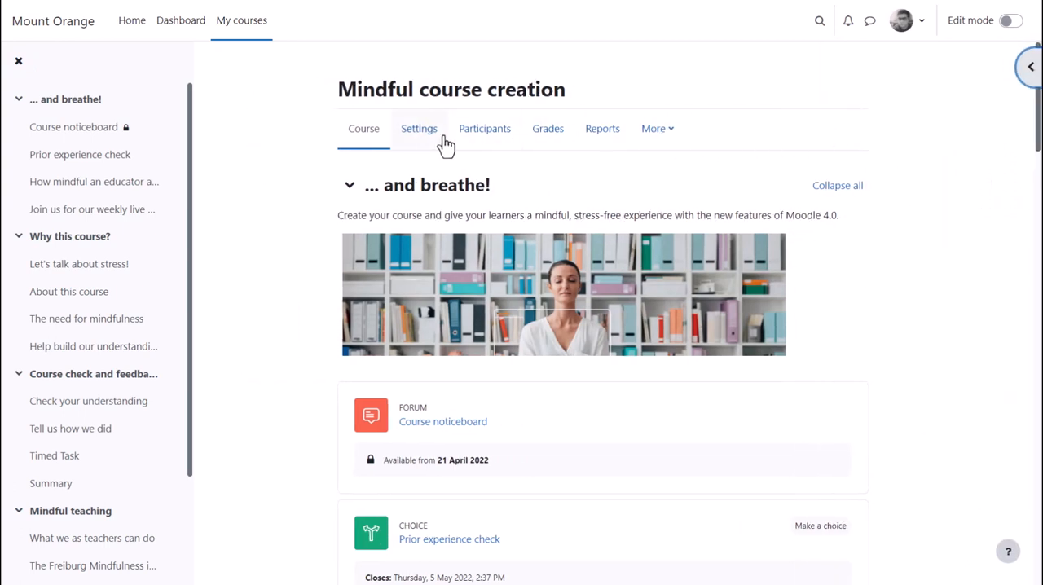
{"action": "left_click", "coordinate": [419, 129]}
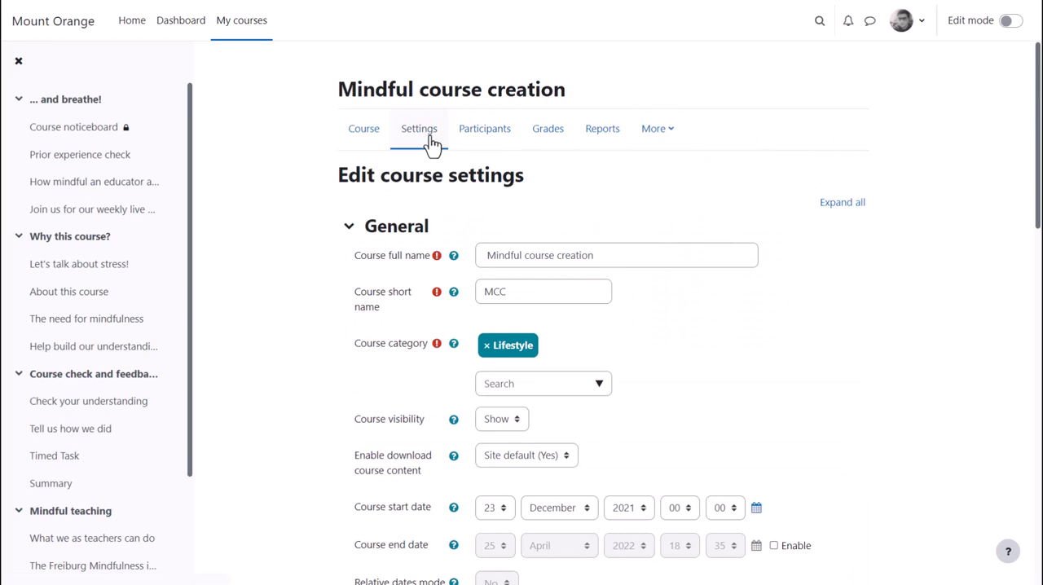
{"action": "mouse_move", "coordinate": [643, 146]}
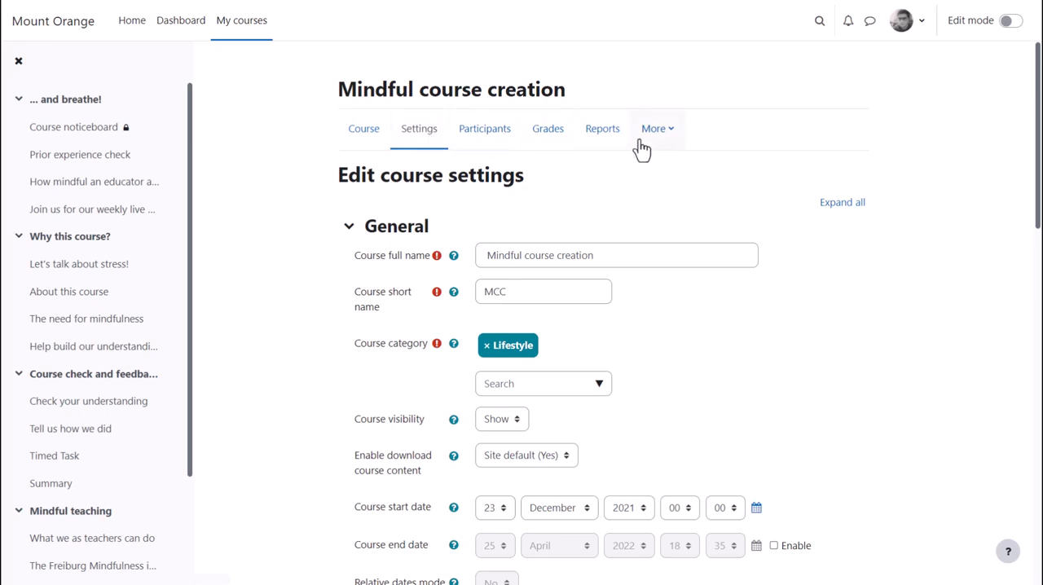
{"action": "left_click", "coordinate": [653, 128]}
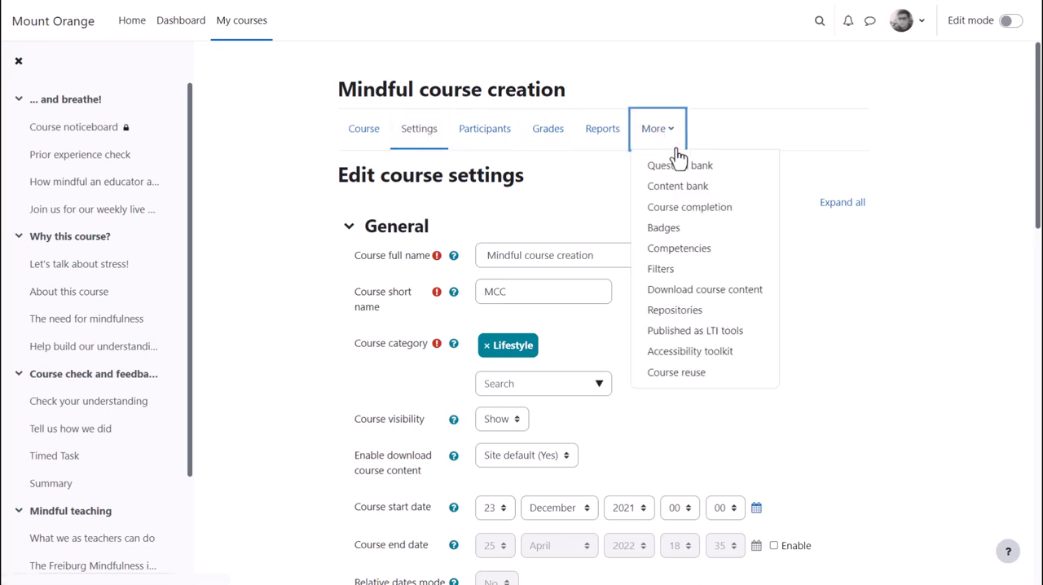
{"action": "mouse_move", "coordinate": [680, 165]}
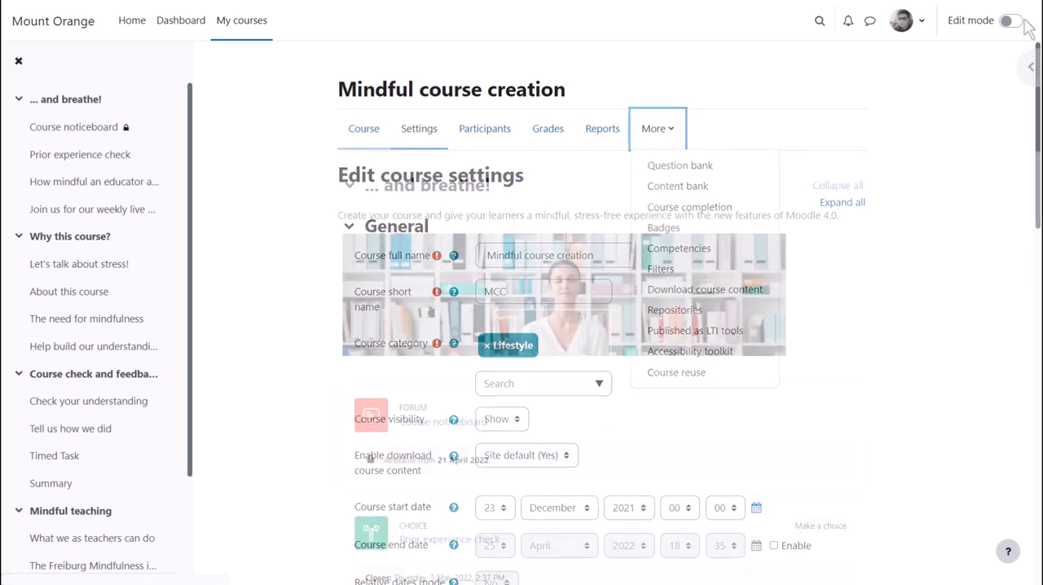
Return to the Mindful course creation page and turn Edit mode on
{"action": "left_click", "coordinate": [364, 128]}
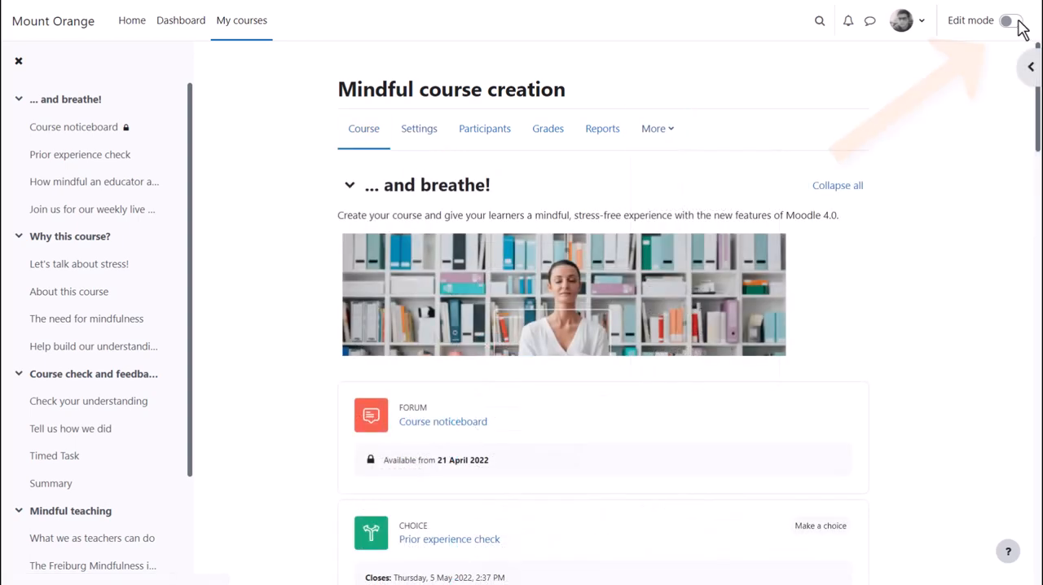
{"action": "left_click", "coordinate": [1009, 21]}
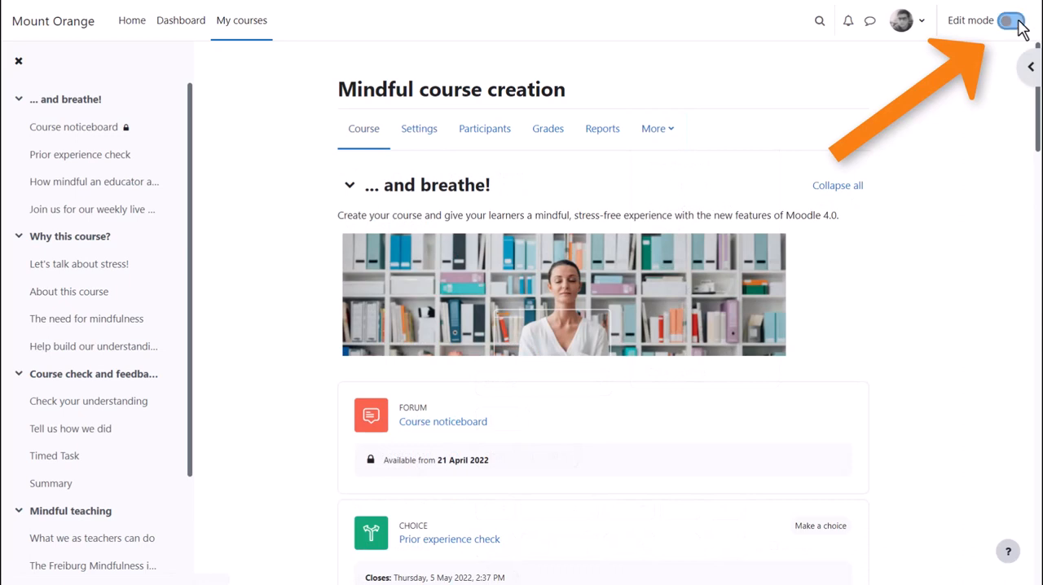
{"action": "left_click", "coordinate": [1011, 20]}
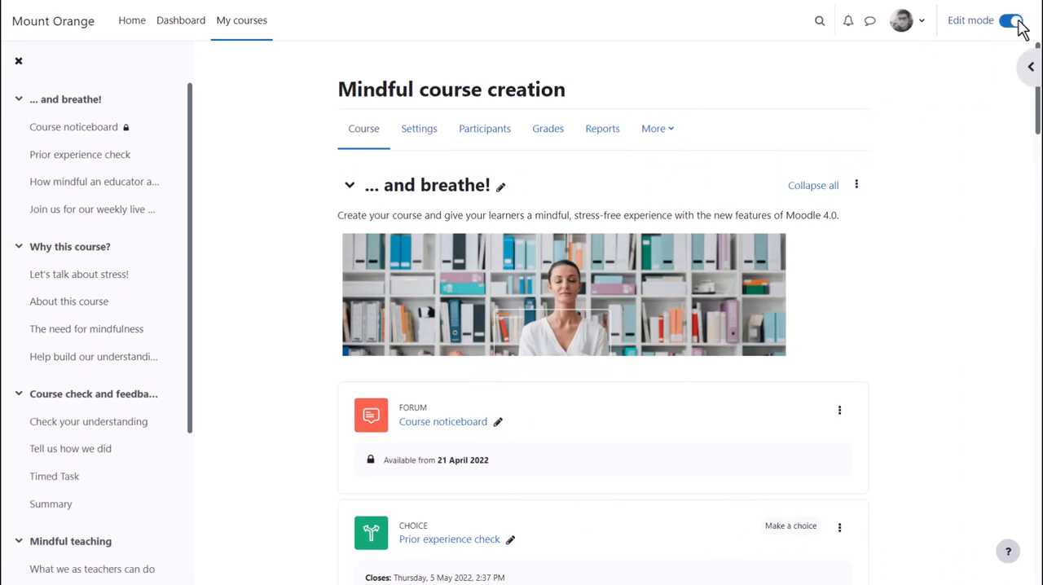
{"action": "mouse_move", "coordinate": [1023, 45]}
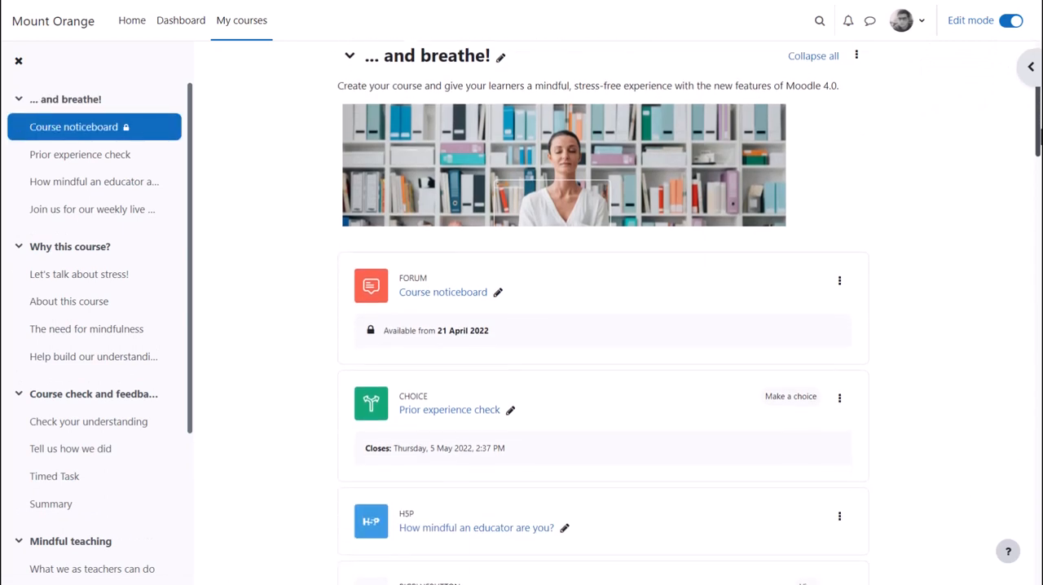
Scroll the course page and enter 'Speaking' while moving to the weekly vegan course
{"action": "scroll", "scroll_direction": "down", "scroll_amount": 3}
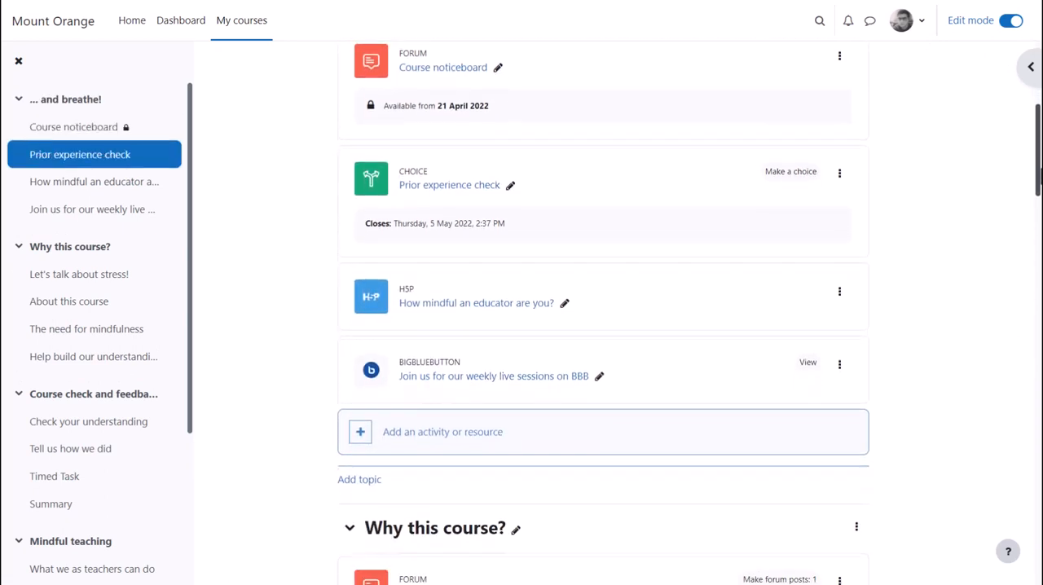
{"action": "scroll", "scroll_direction": "down", "scroll_amount": 3}
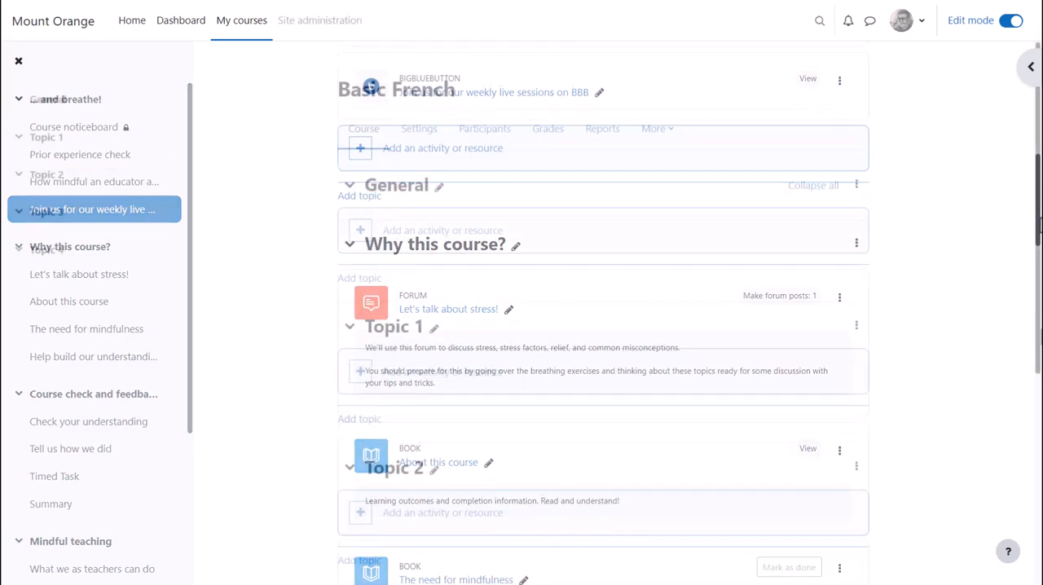
{"action": "type", "text": "Speaking"}
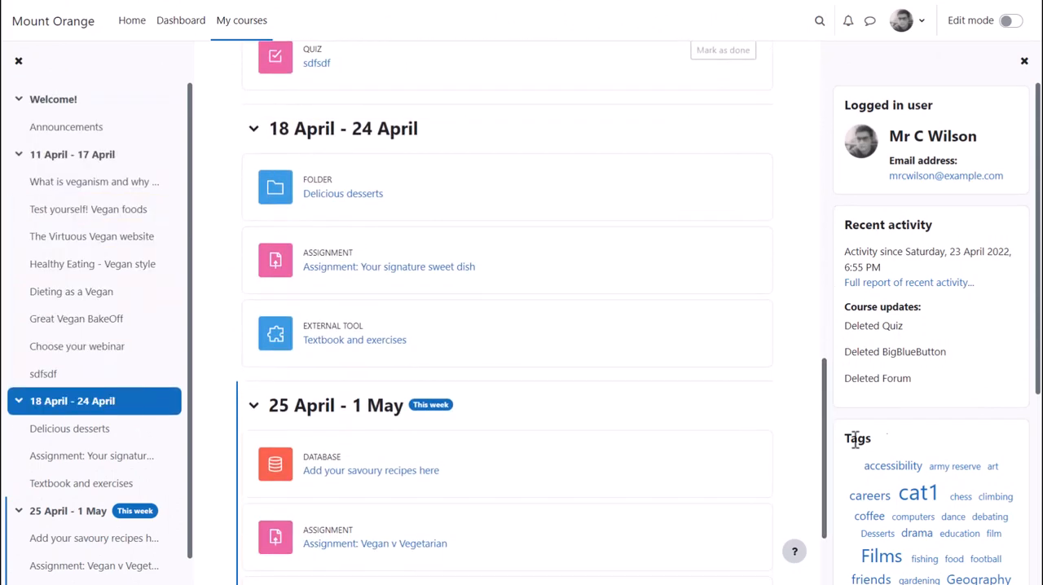
Drag the Let's talk about stress! forum so About this course ends last in Why this course?
{"action": "scroll", "scroll_direction": "down", "scroll_amount": 3}
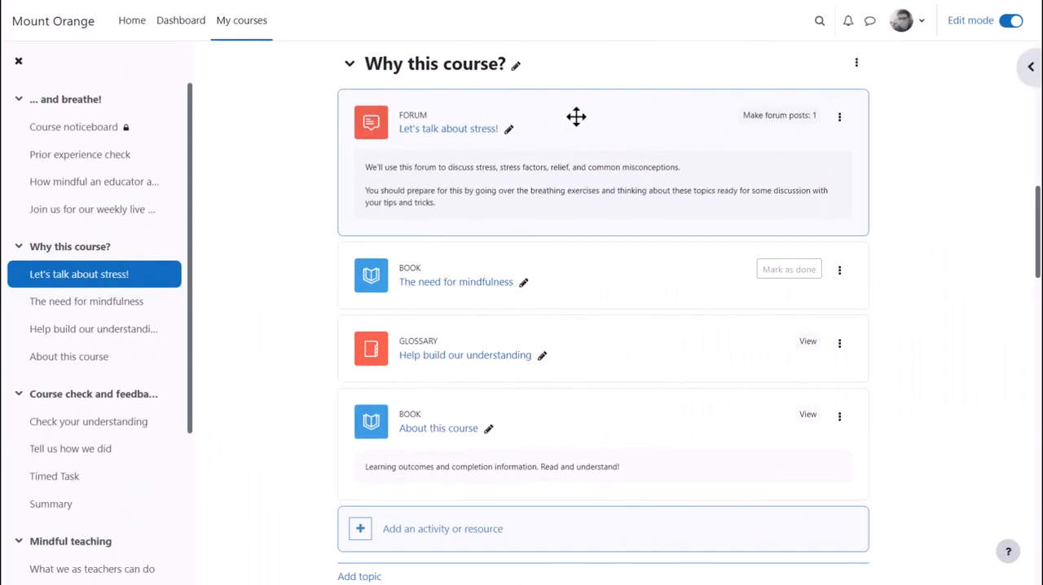
{"action": "left_click_drag", "start_coordinate": [576, 116], "coordinate": [558, 284]}
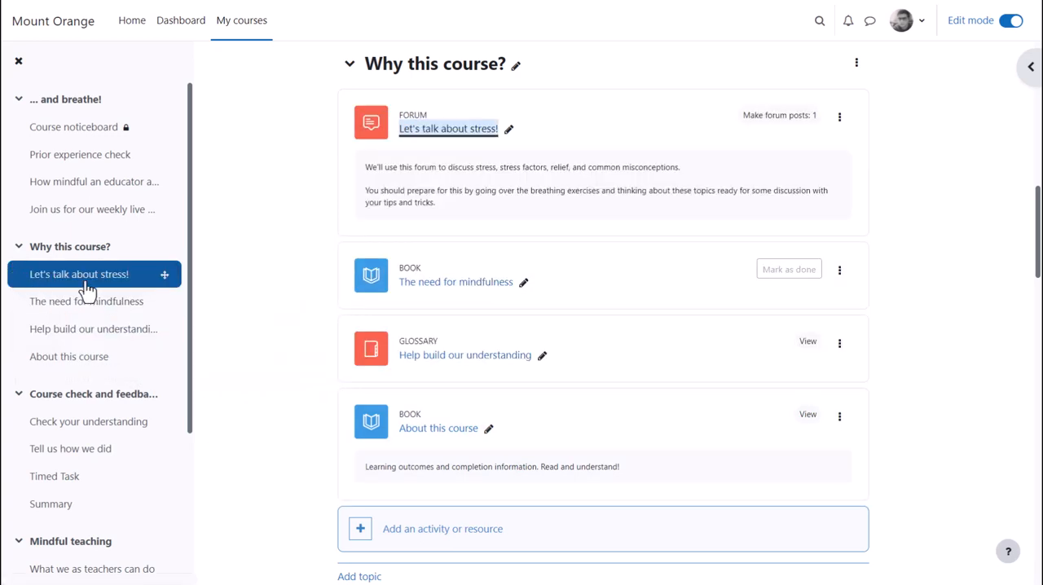
{"action": "mouse_move", "coordinate": [264, 300]}
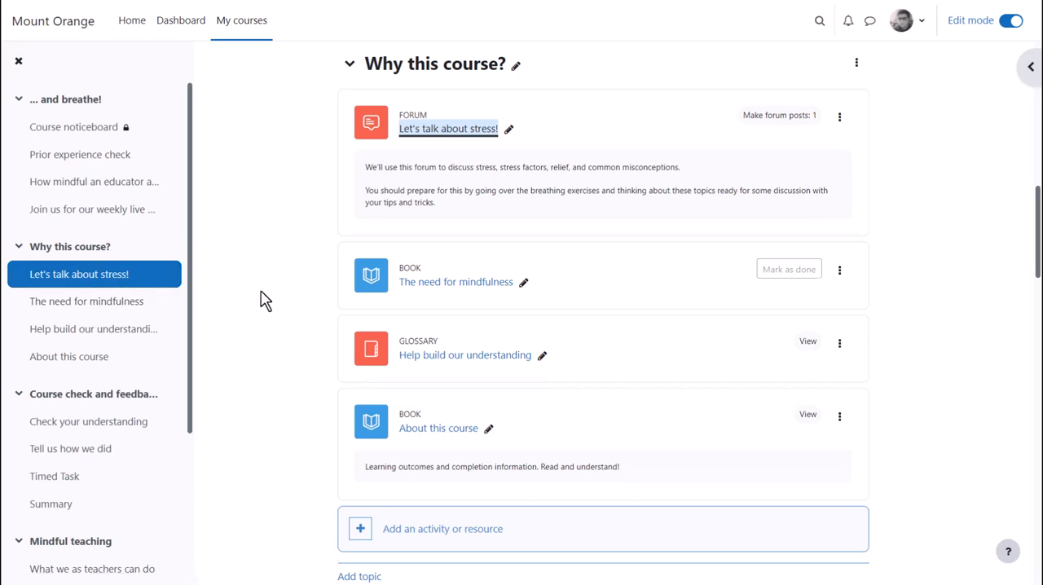
{"action": "scroll", "scroll_direction": "down", "scroll_amount": 3}
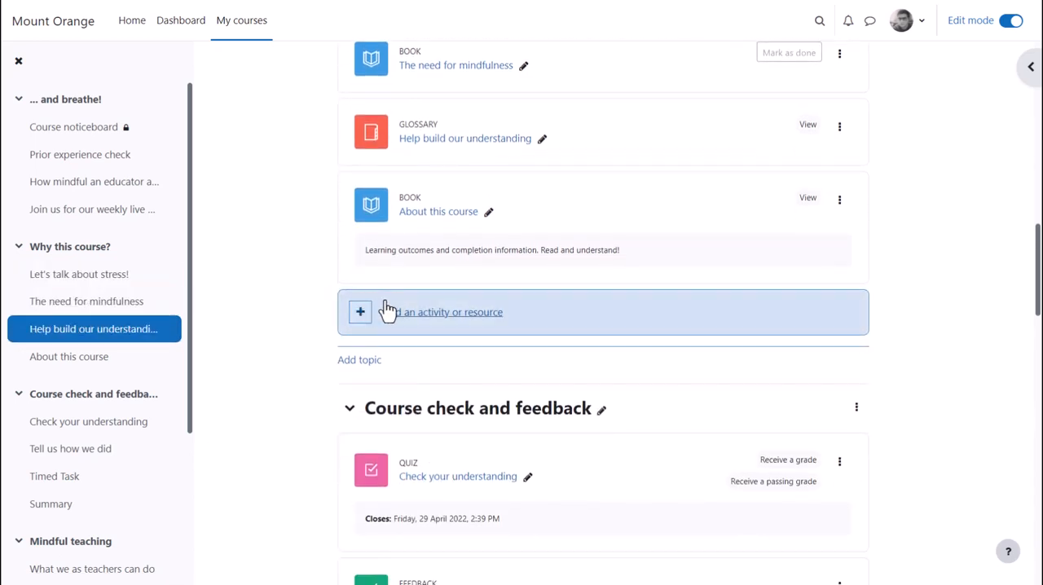
Open the activity or resource chooser and browse its Activities, Resources and other tabs
{"action": "left_click", "coordinate": [440, 312]}
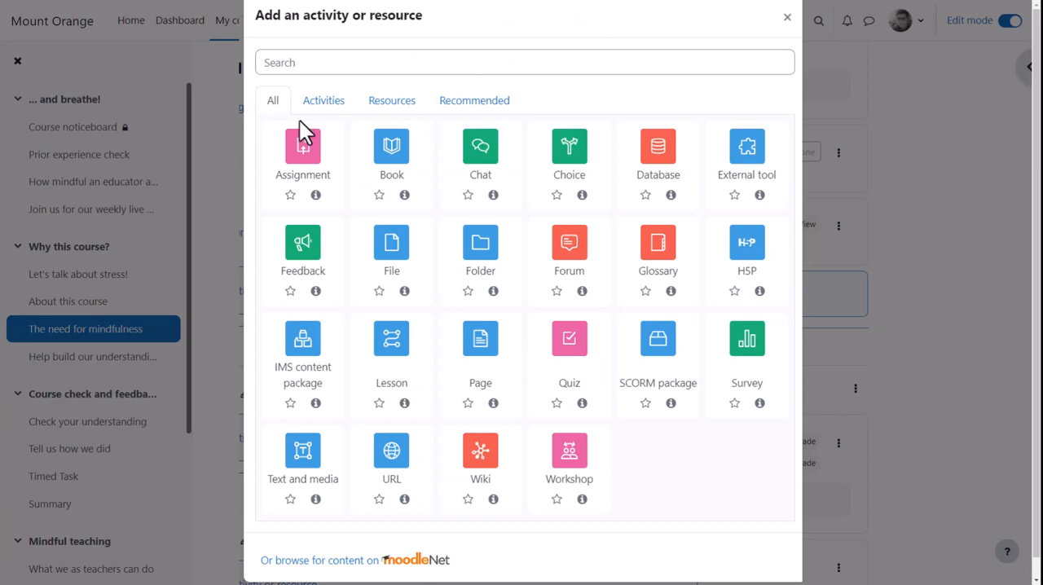
{"action": "left_click", "coordinate": [323, 99]}
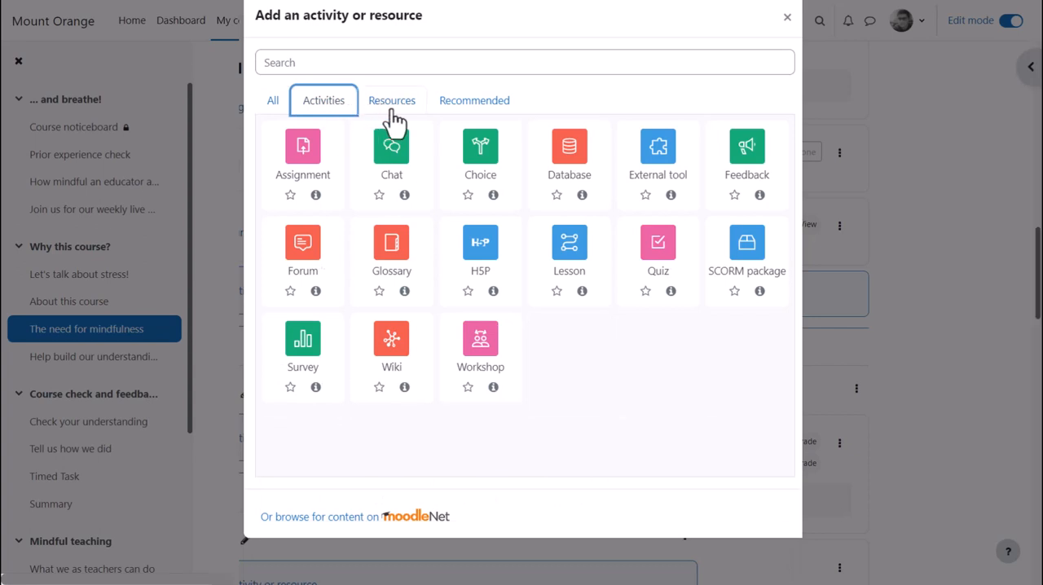
{"action": "left_click", "coordinate": [392, 99]}
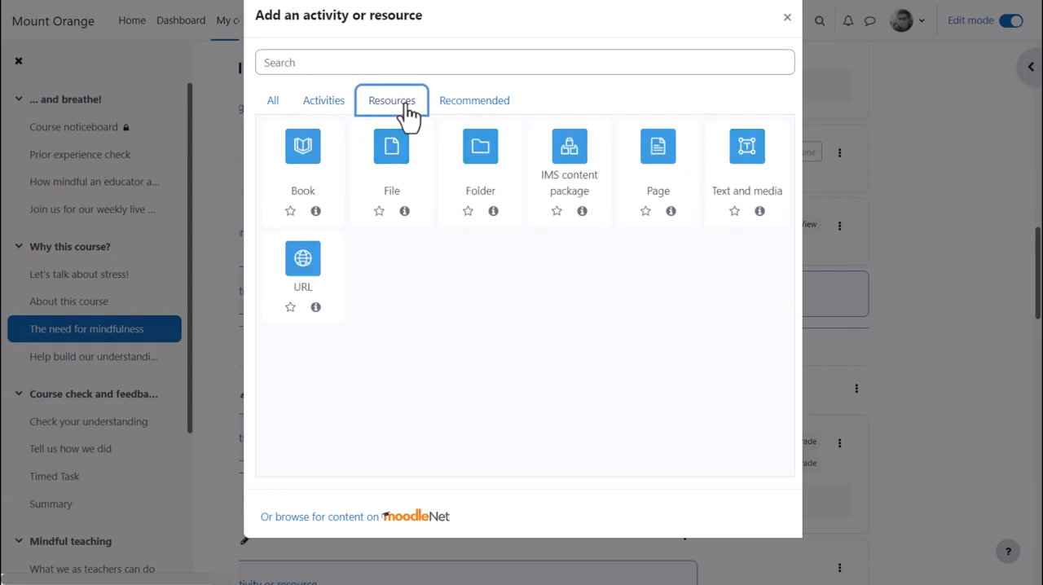
{"action": "left_click", "coordinate": [272, 100]}
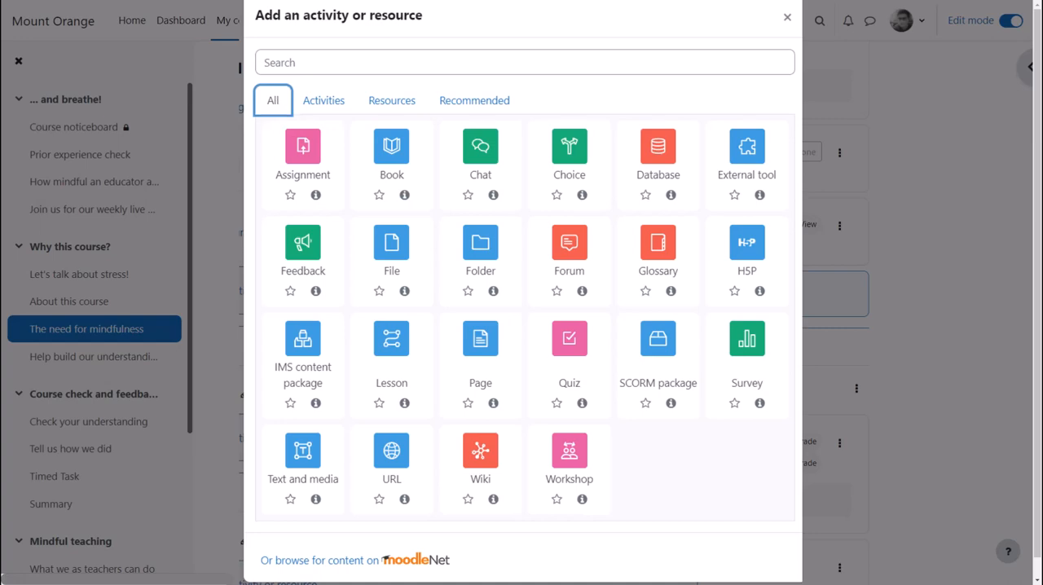
Close the chooser, reopen the side blocks and choose Add a block
{"action": "left_click", "coordinate": [786, 16]}
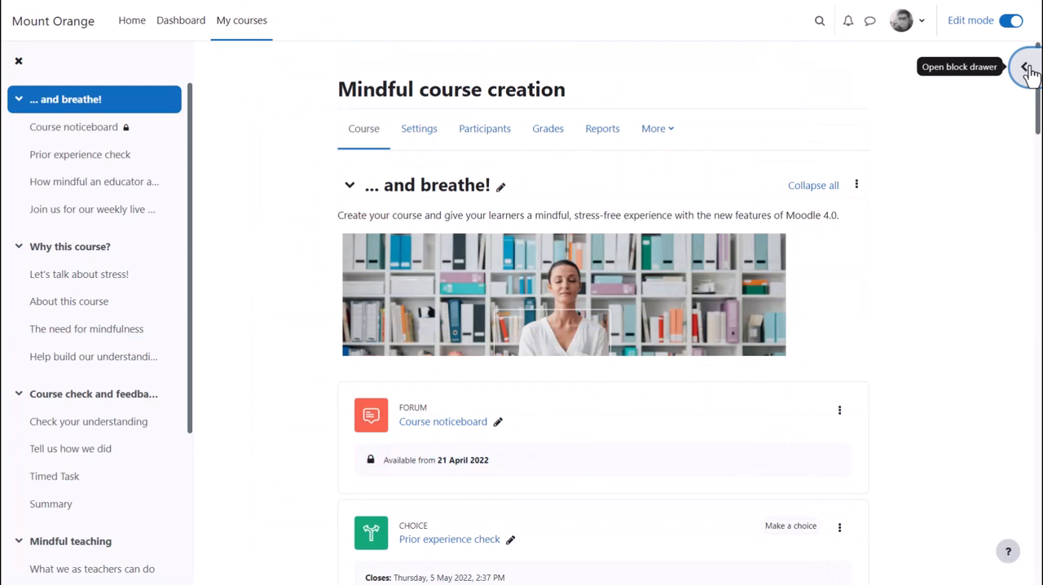
{"action": "left_click", "coordinate": [1027, 66]}
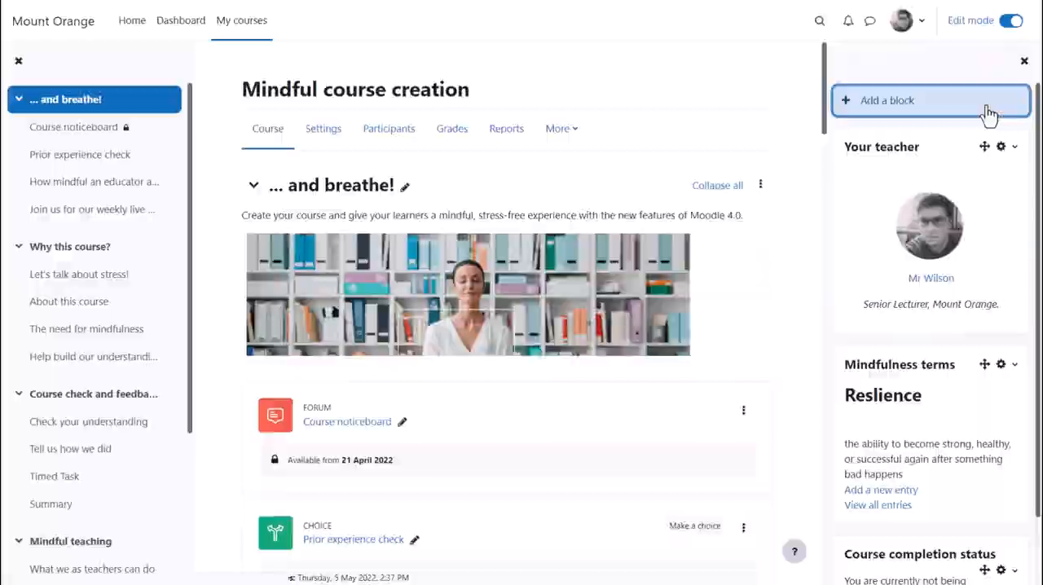
{"action": "left_click", "coordinate": [887, 100]}
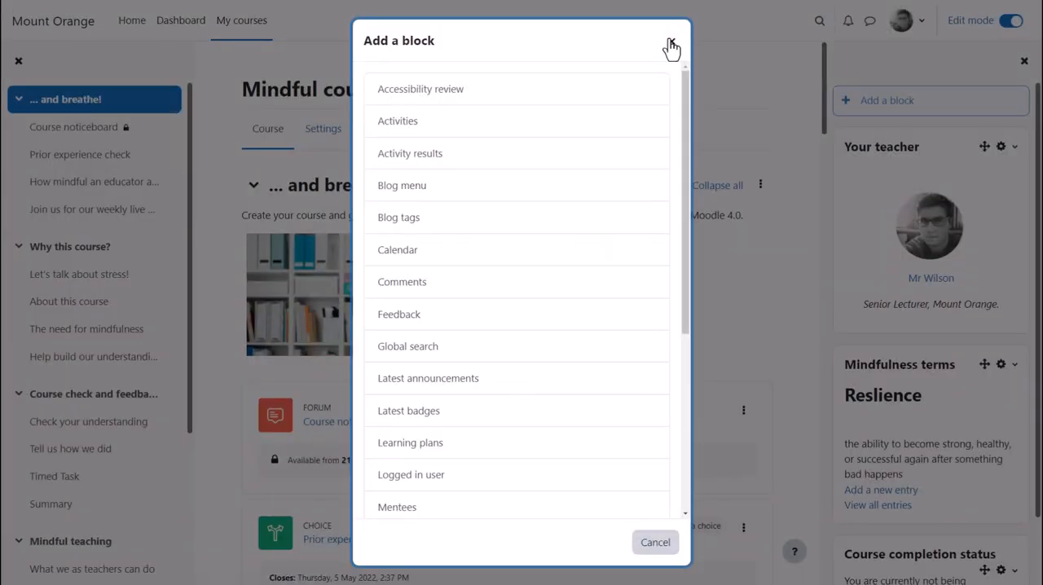